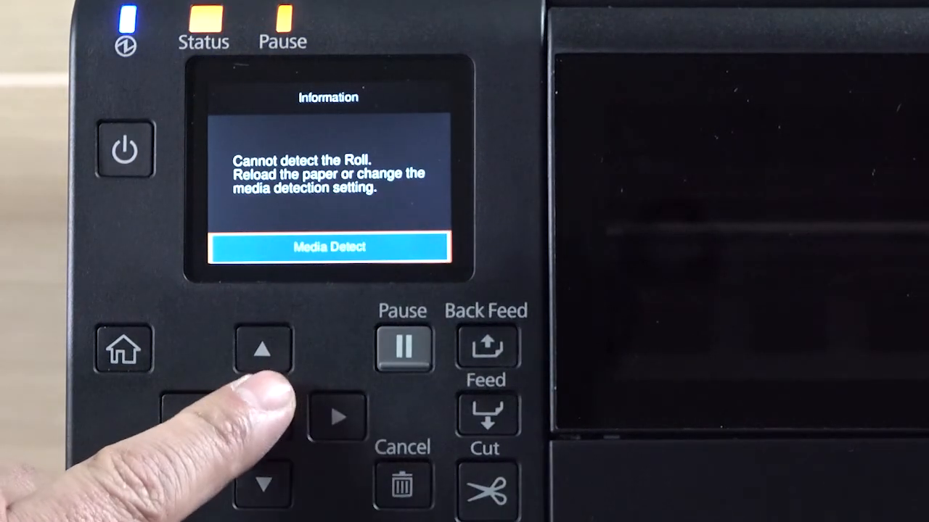
Switch the media detection method from Black Mark to Gap and apply it
click(328, 247)
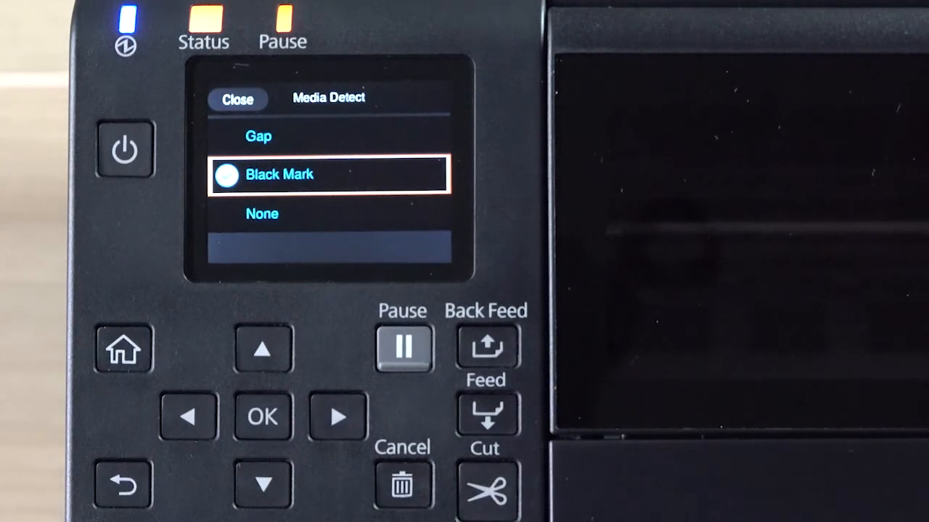
click(262, 348)
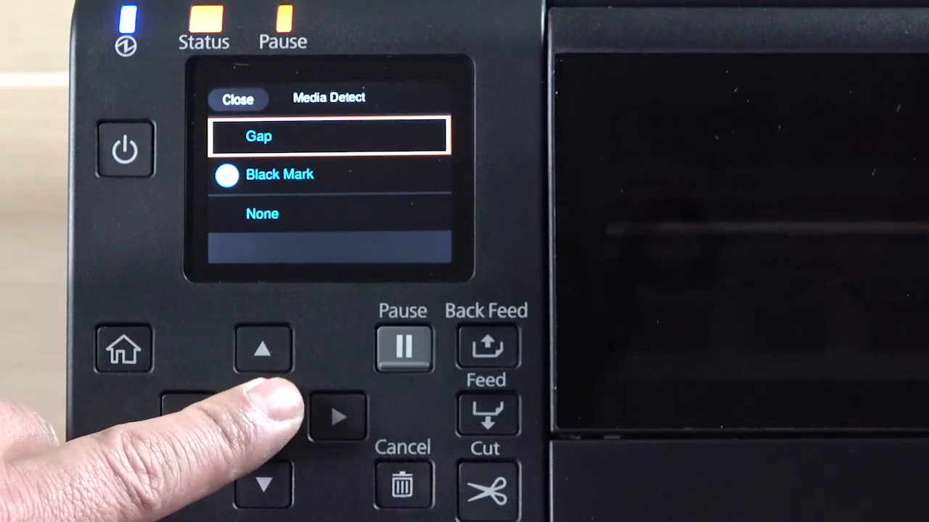
click(263, 418)
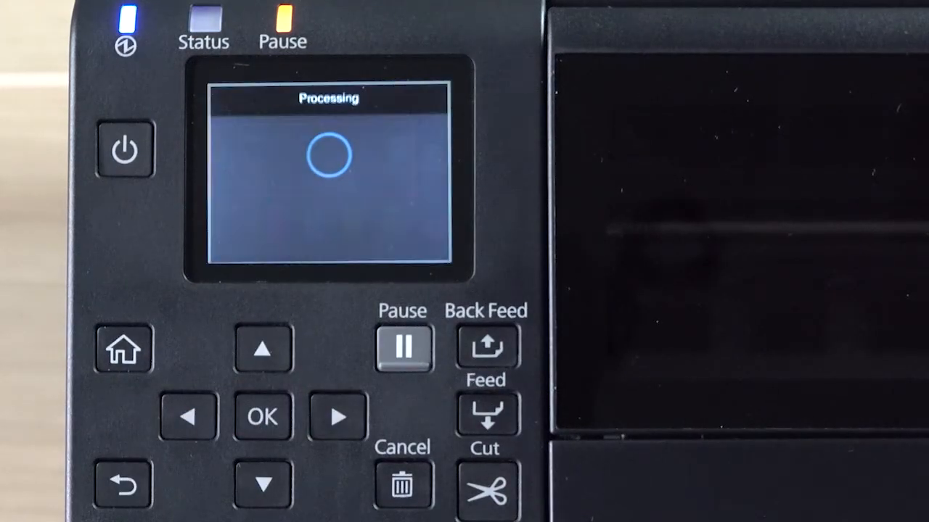
Navigate Settings > Maintenance and enter the Calibration options
click(403, 348)
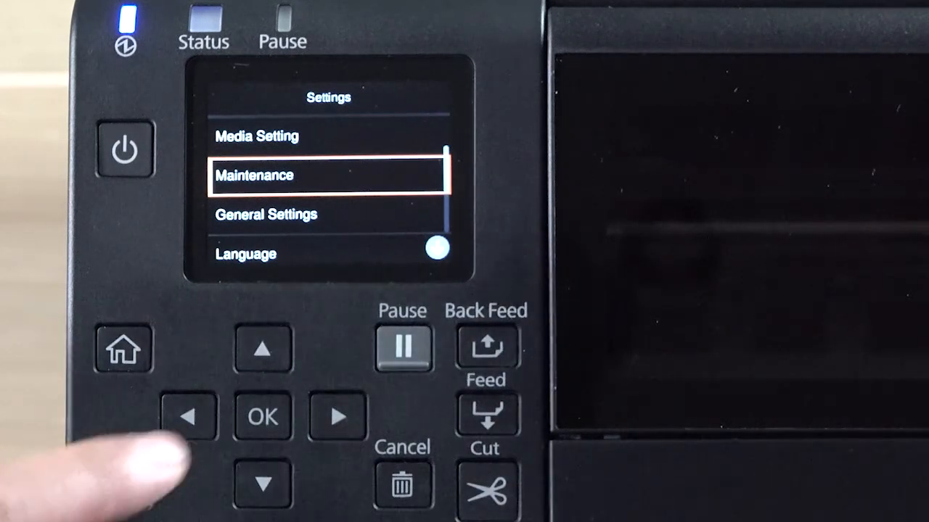
click(263, 415)
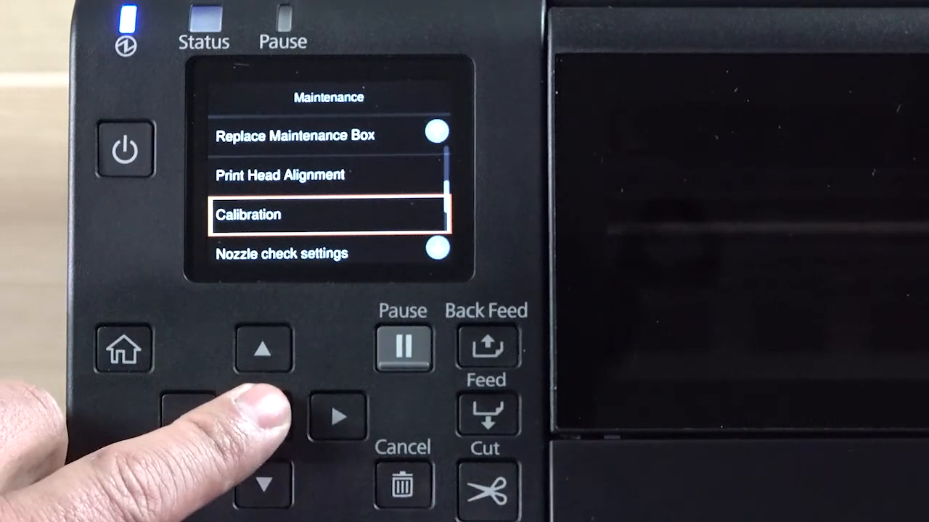
click(262, 415)
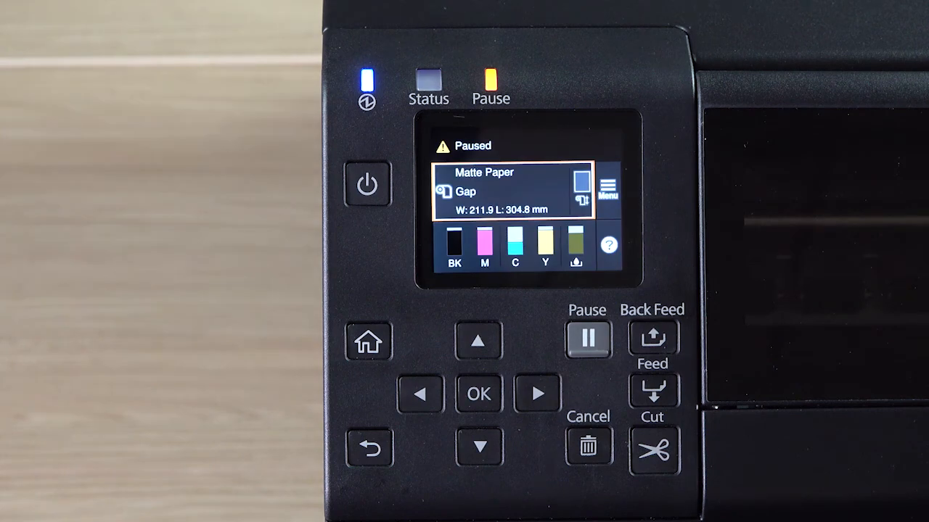
Release the pause so the home screen reports Ready with Matte Paper, Gap detection
click(588, 337)
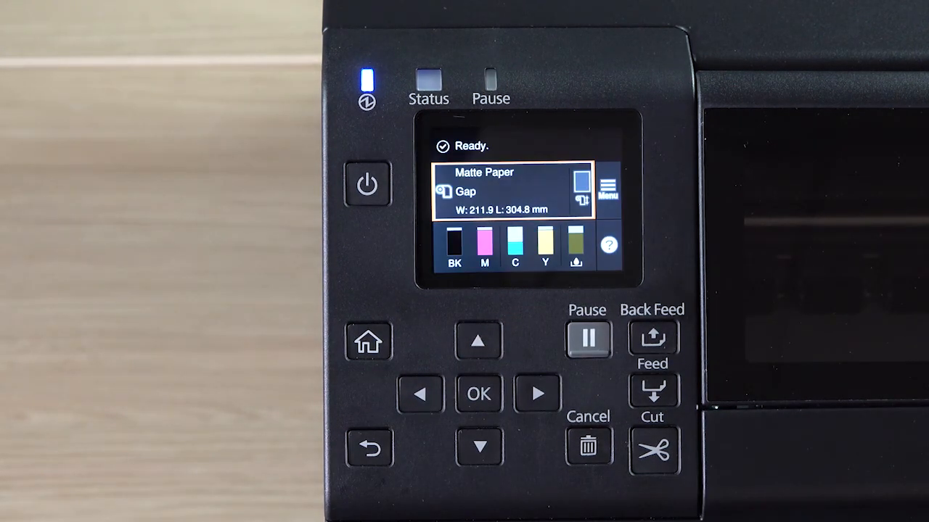